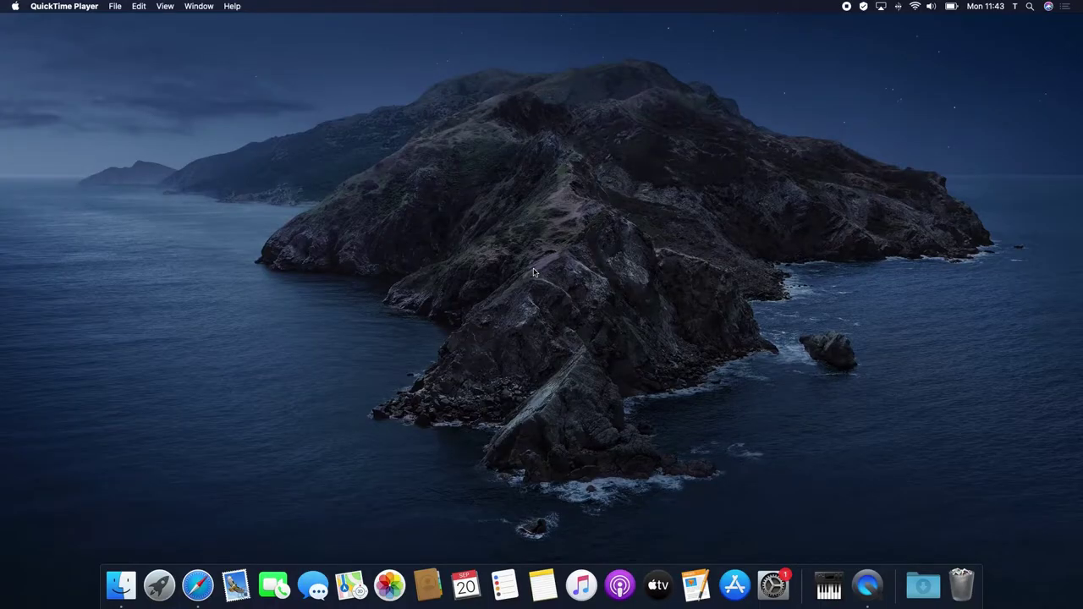
mouse_move(552, 259)
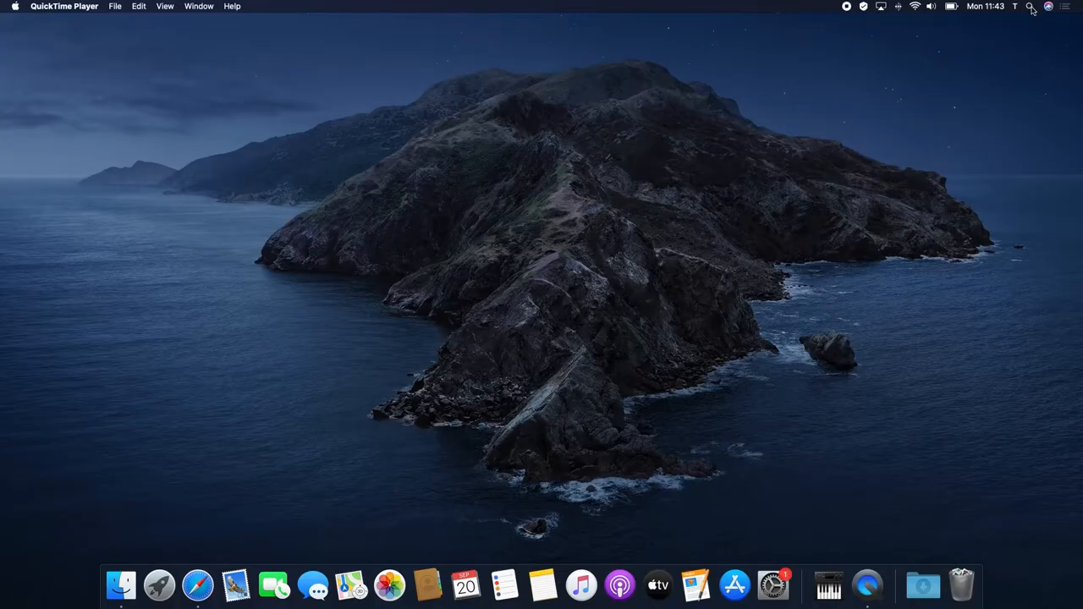
Search Spotlight for "midi" to find Audio MIDI Setup
left_click(1032, 6)
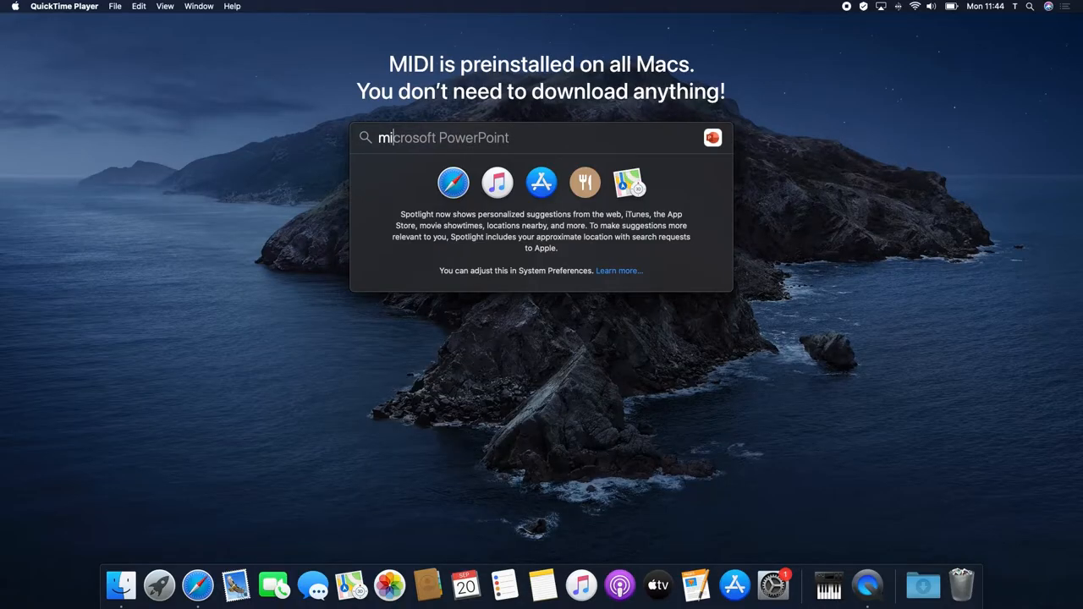
type("midi")
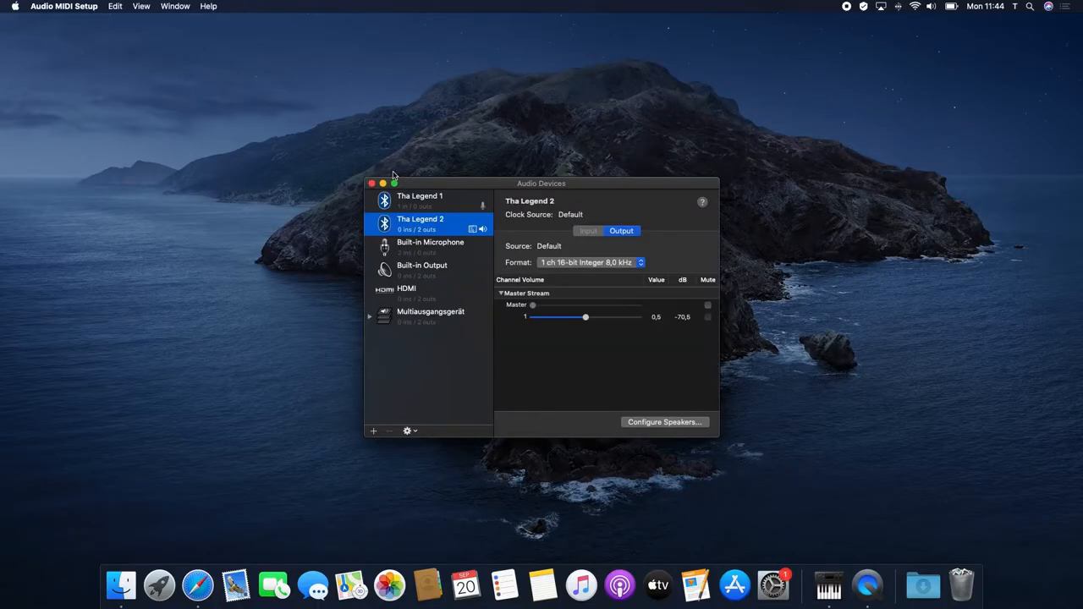
mouse_move(376, 434)
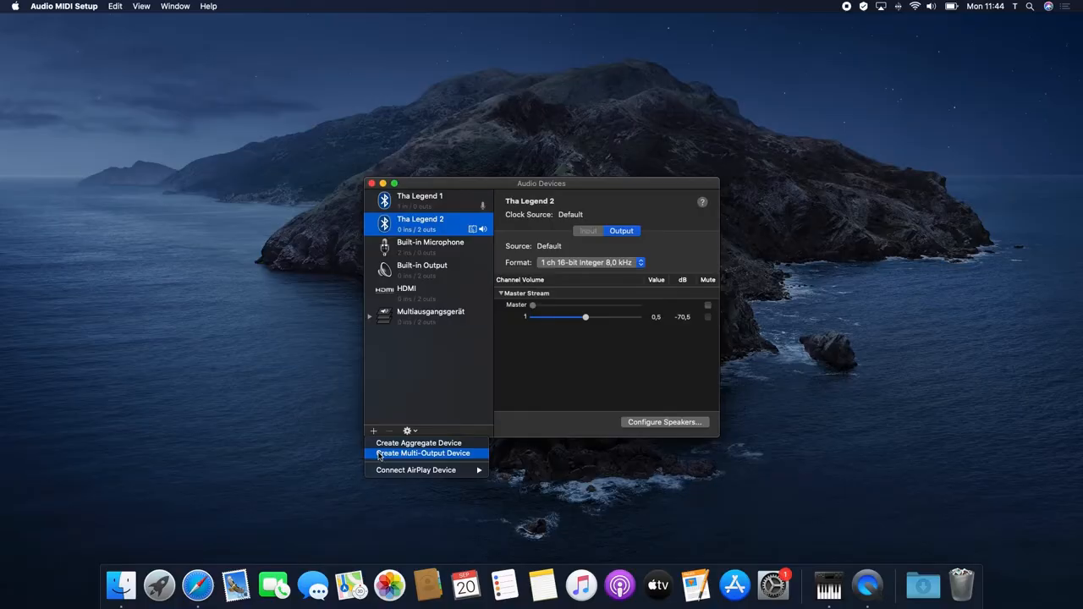
Create a Multi-Output Device and tick Built-in Output alongside Tha Legend
left_click(423, 453)
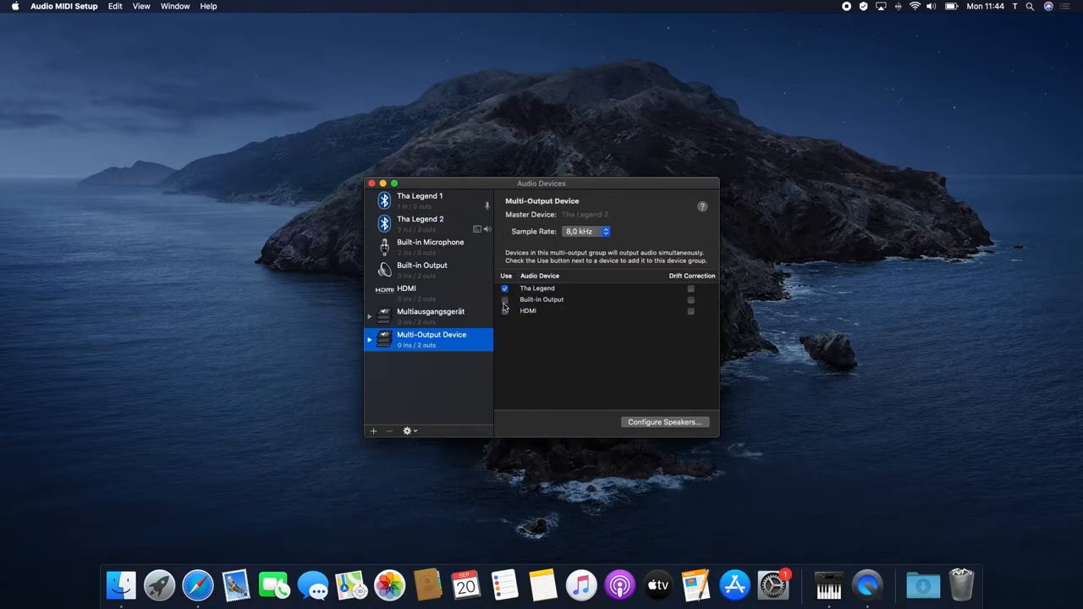
left_click(506, 299)
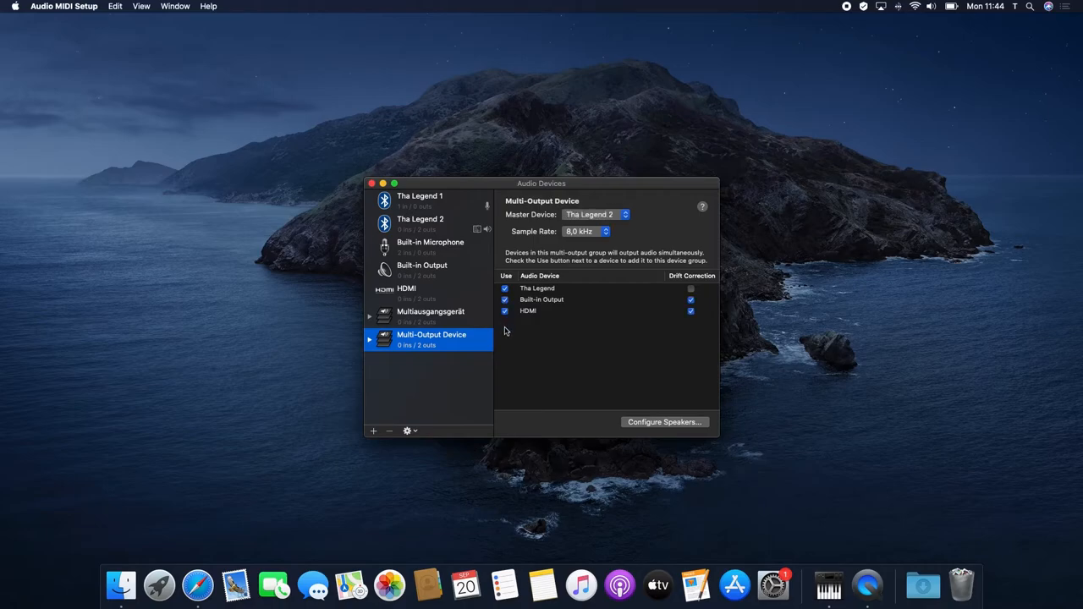